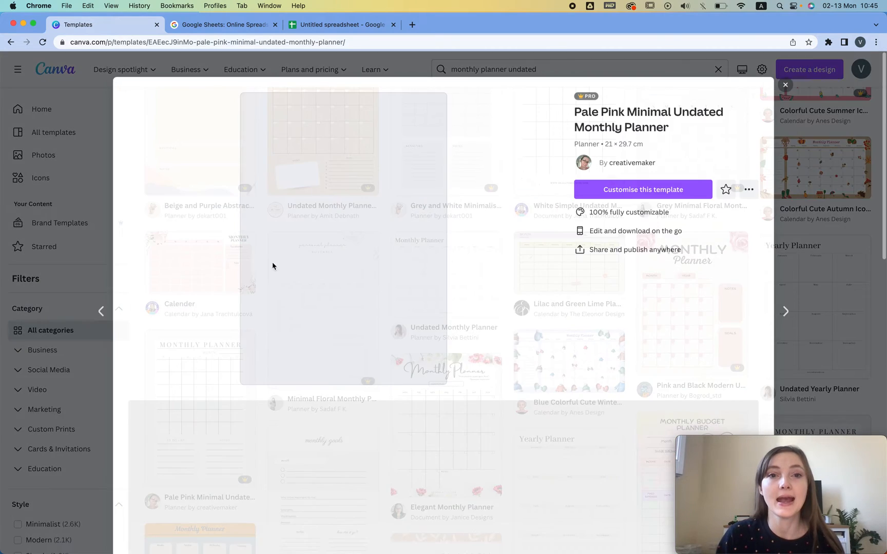
# Step: Customise the Pale Pink Minimal Undated Monthly Planner template to open it in the editor
pyautogui.click(642, 190)
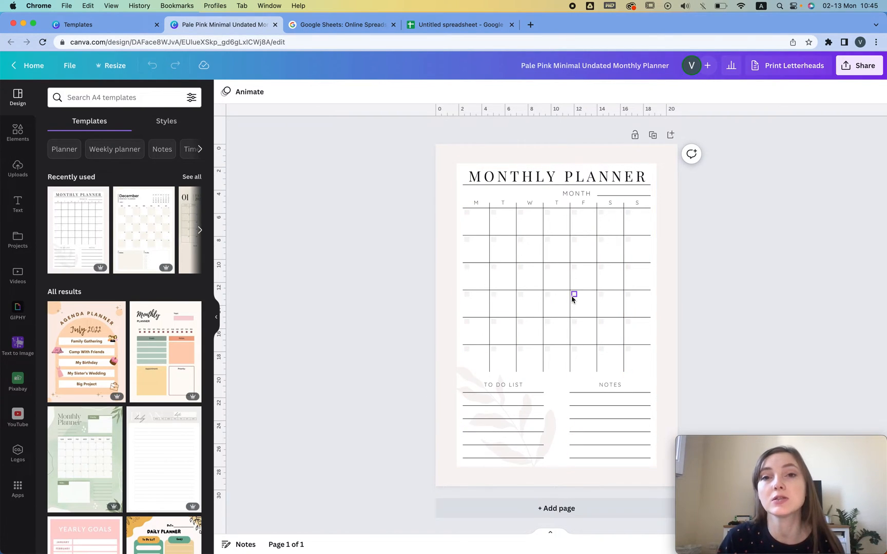
# Step: Restyle the MONTHLY PLANNER title in RoxboroughCF Bold
pyautogui.click(574, 295)
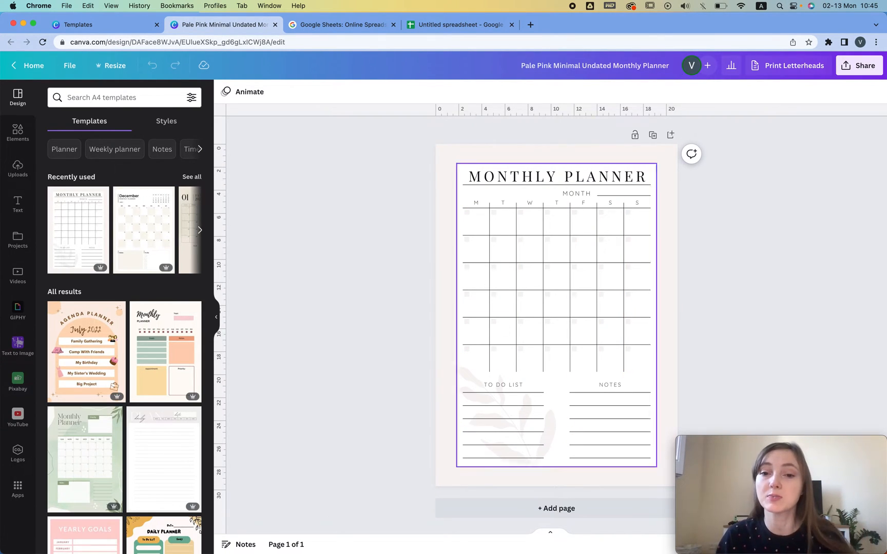
pyautogui.click(509, 413)
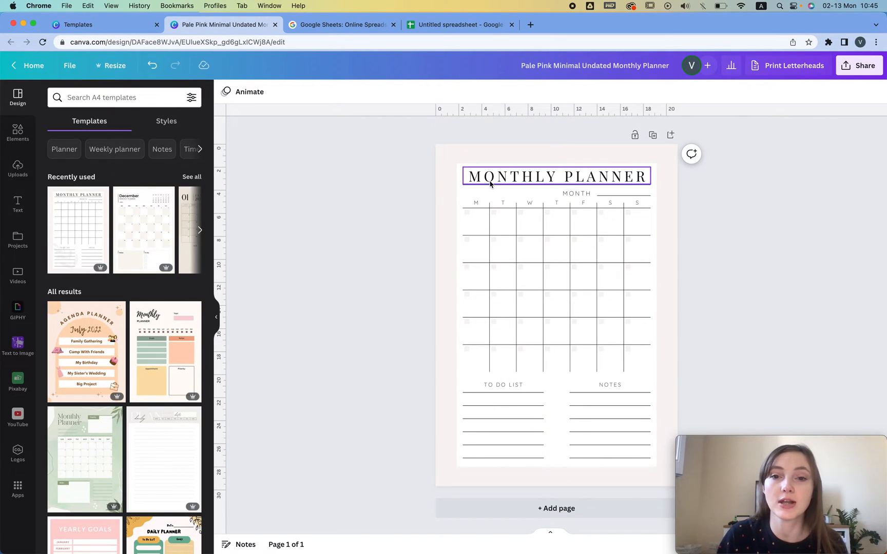
pyautogui.click(557, 176)
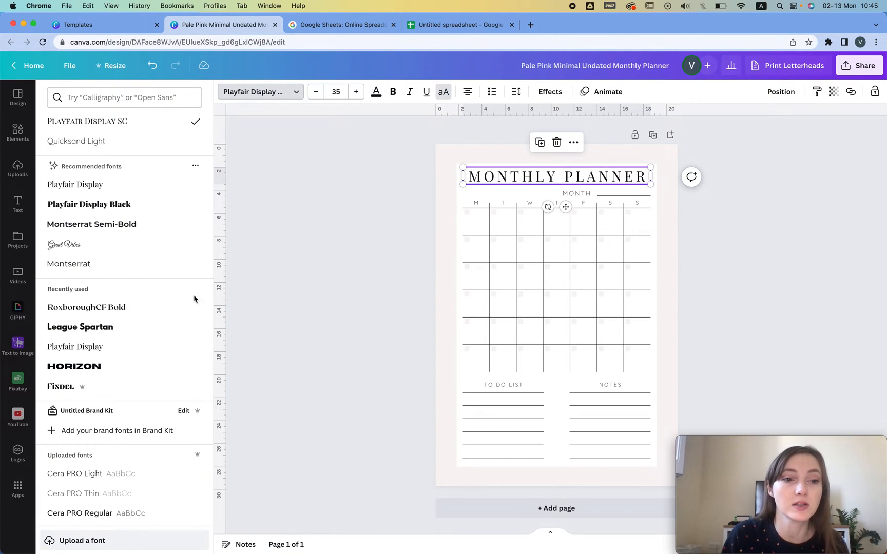
pyautogui.click(87, 306)
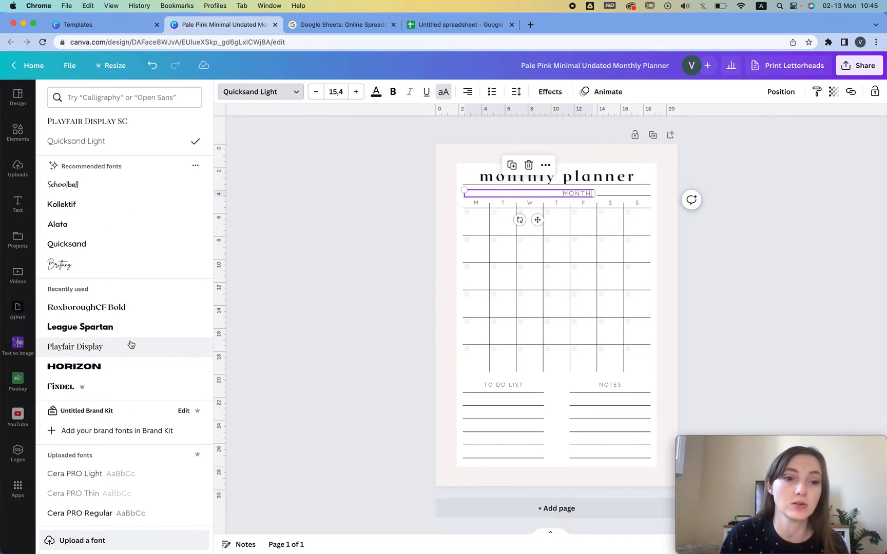
# Step: Set the month, to do list and notes labels in Quicksand Light
pyautogui.click(86, 307)
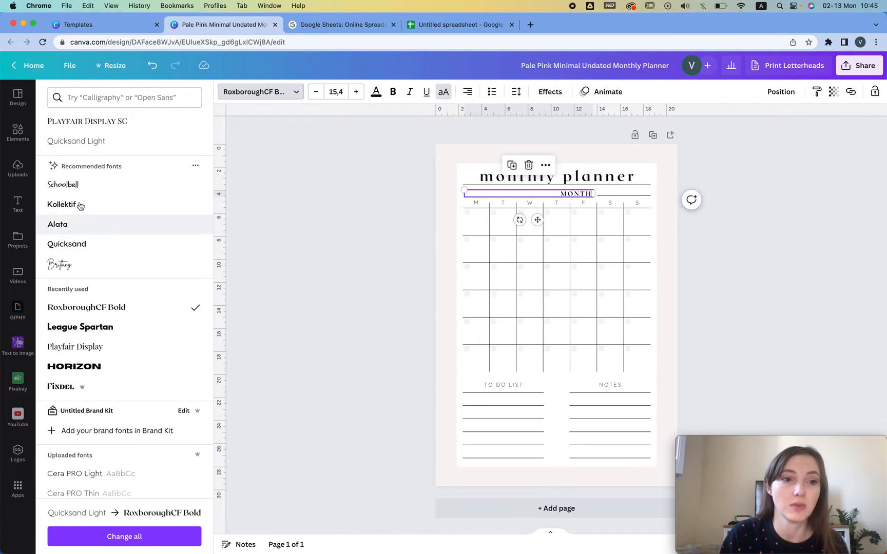
pyautogui.click(76, 140)
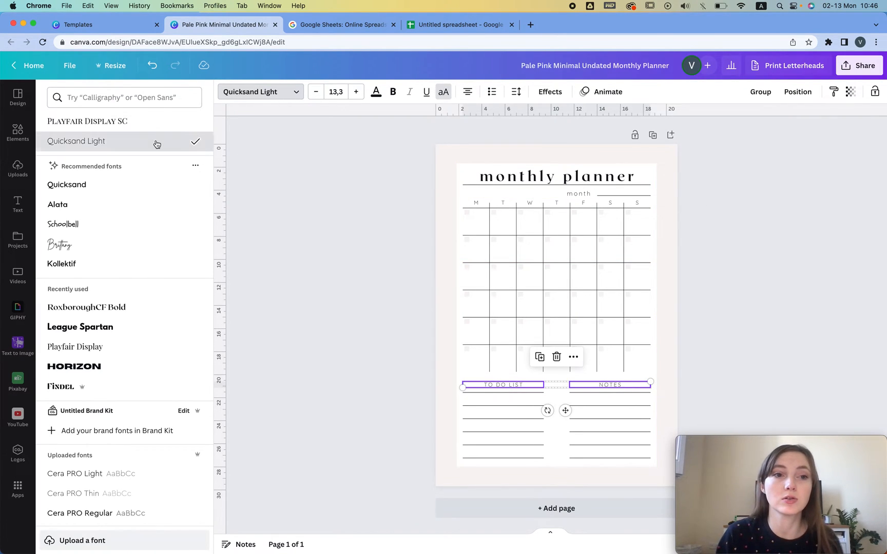
pyautogui.click(444, 91)
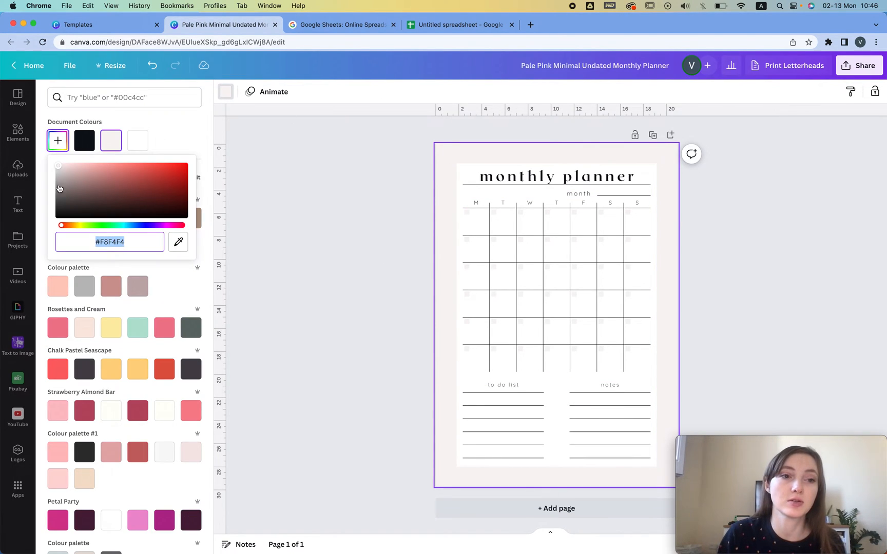
# Step: Shift the page background to the warm off-white #F8F6F4
pyautogui.moveTo(62, 225); pyautogui.dragTo(77, 225)
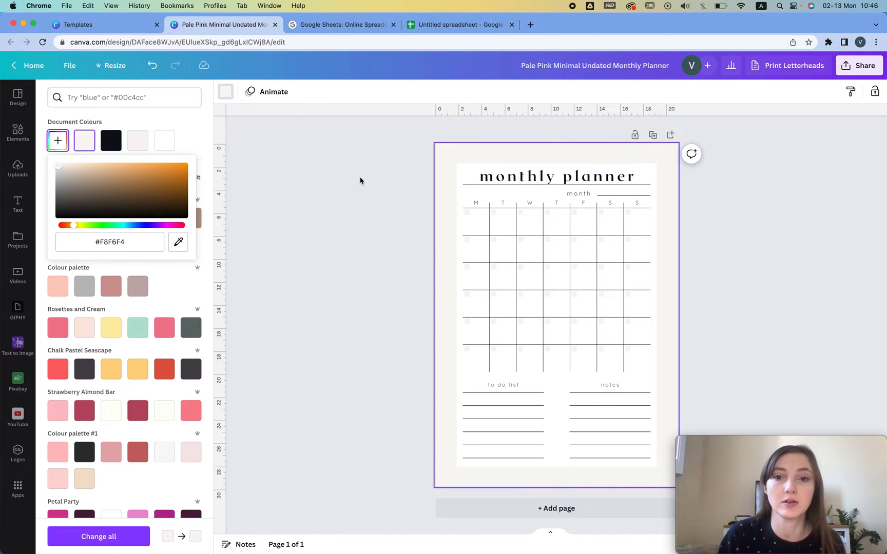
pyautogui.click(17, 96)
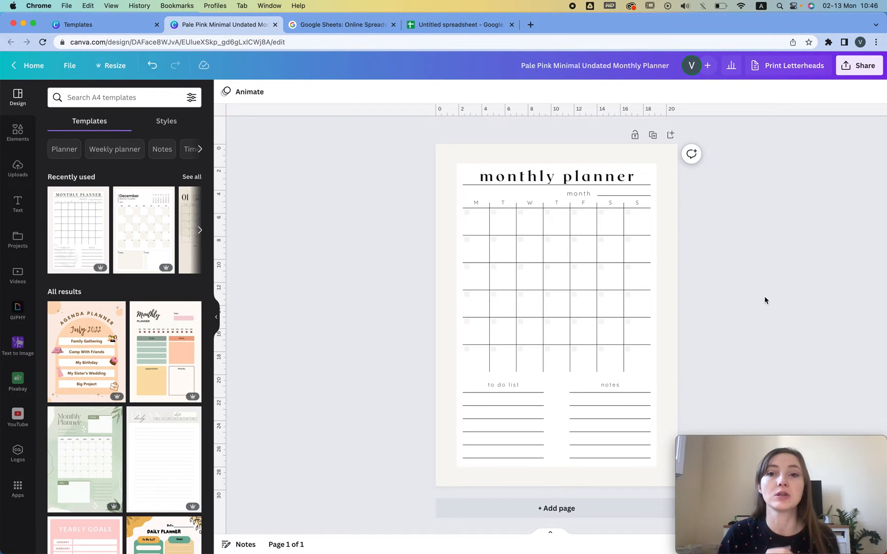
# Step: Replace the MONTH label text with 'goal', then move to the blank spreadsheet
pyautogui.click(557, 175)
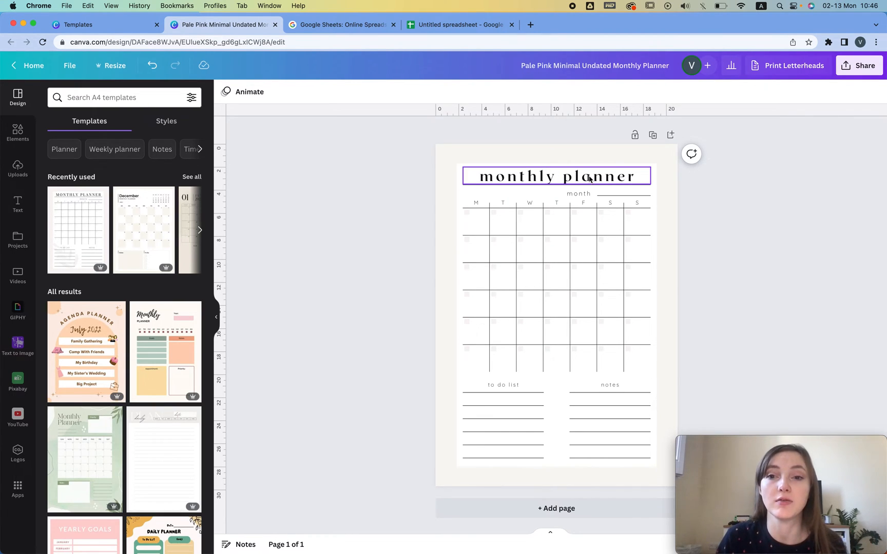
pyautogui.click(579, 193)
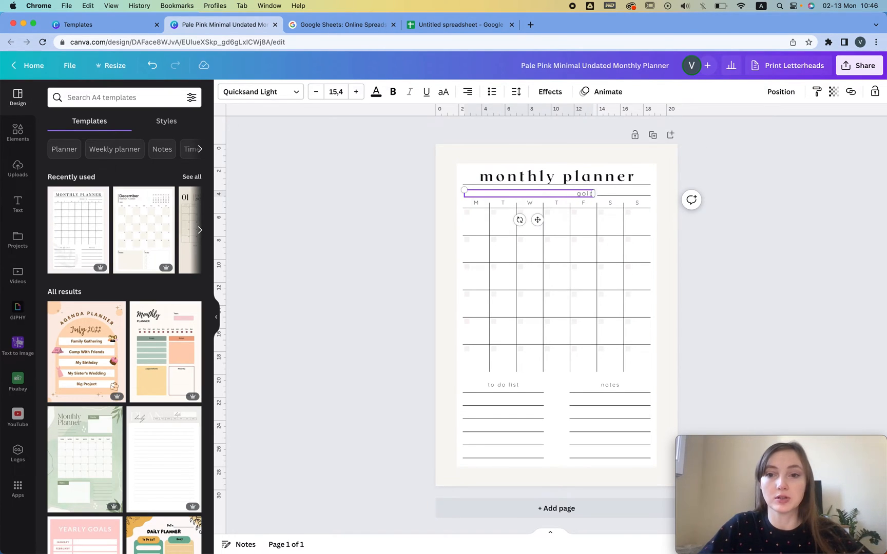
pyautogui.write('goal:')
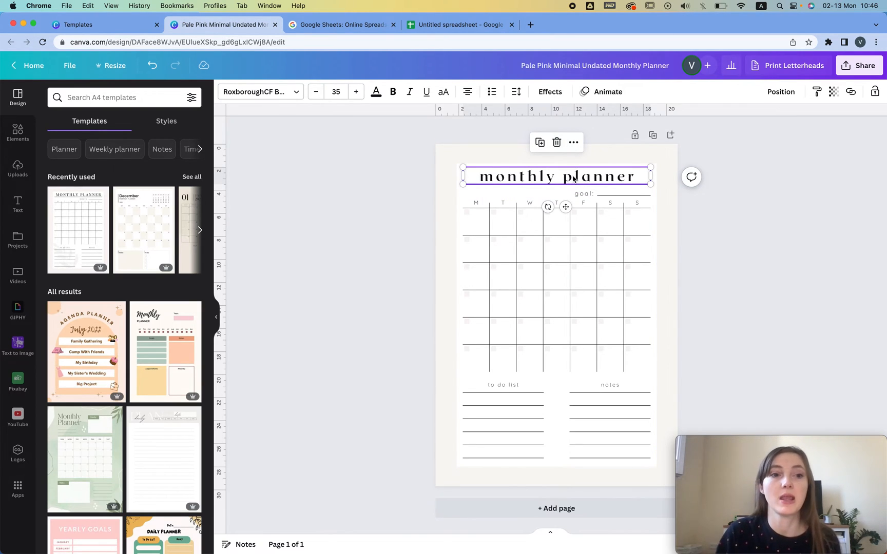
pyautogui.click(458, 24)
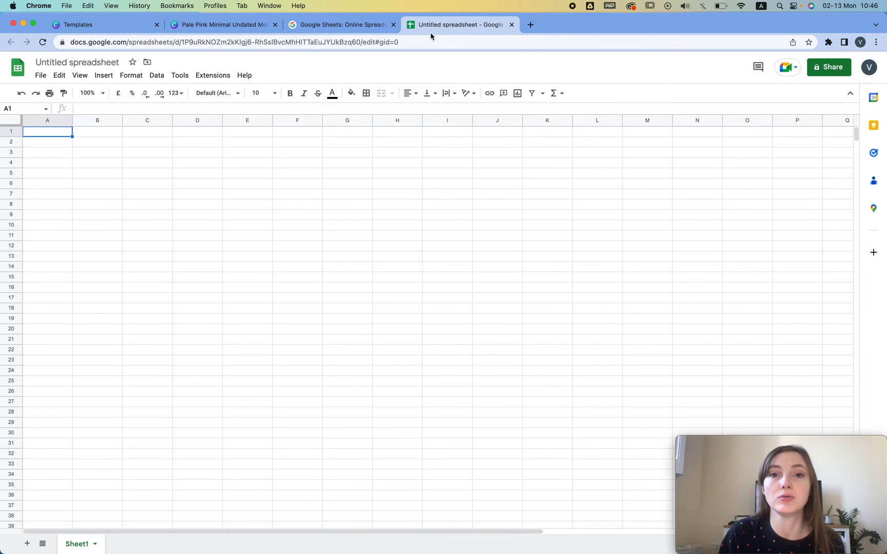
# Step: Autofill January through December down column A and remove the repeats after December
pyautogui.write('Jan')
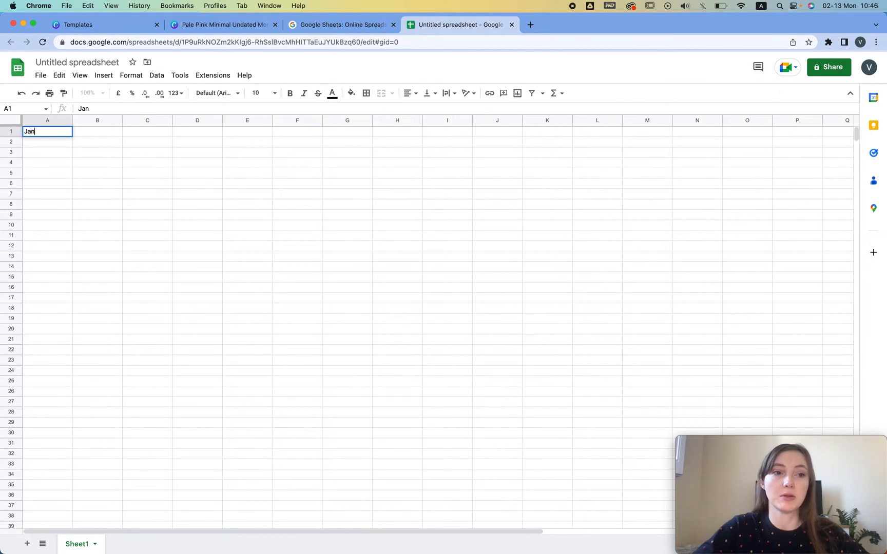
pyautogui.press('Enter')
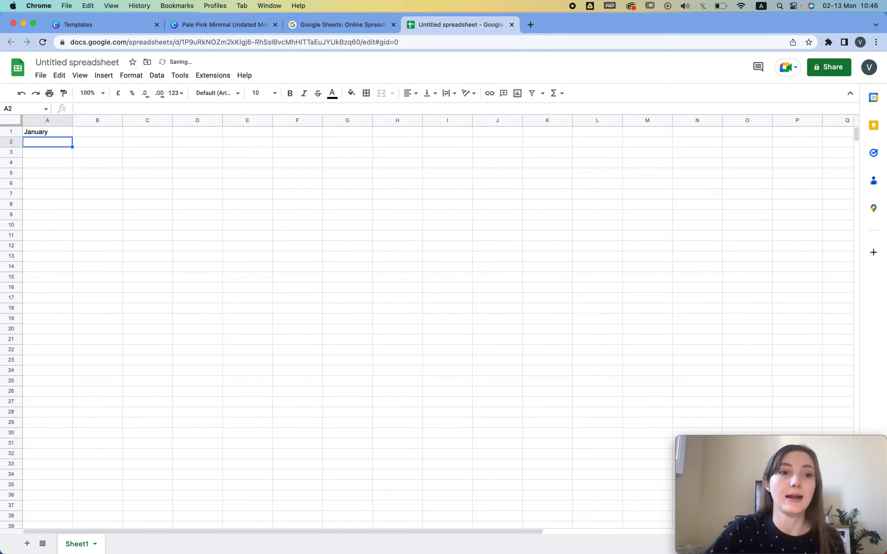
pyautogui.click(47, 132)
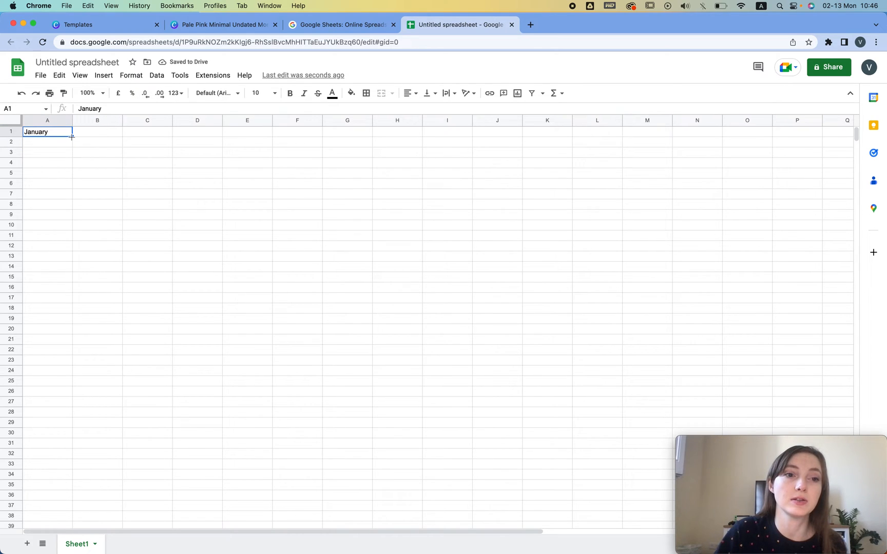
pyautogui.moveTo(71, 135); pyautogui.dragTo(56, 401)
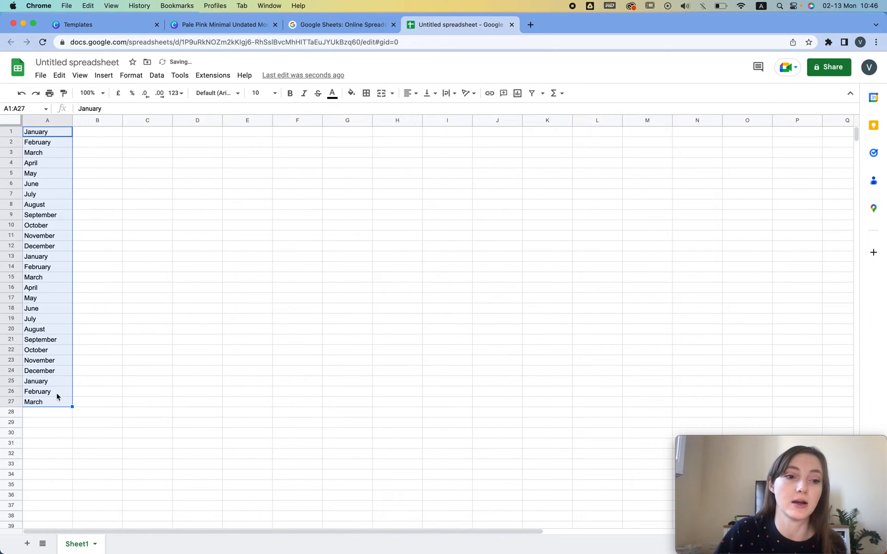
pyautogui.click(47, 256)
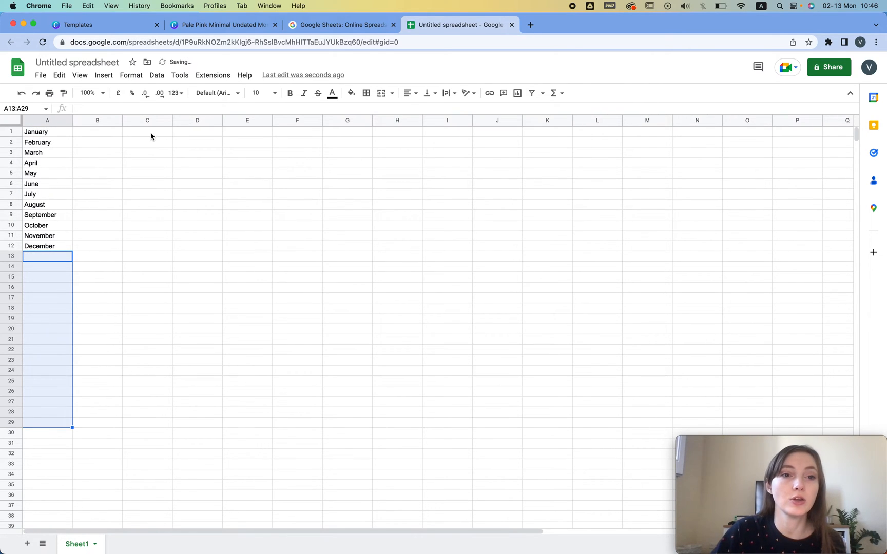
# Step: Enter January 1 and January 2 in column C and autofill the dates down to January 31
pyautogui.write('January 1')
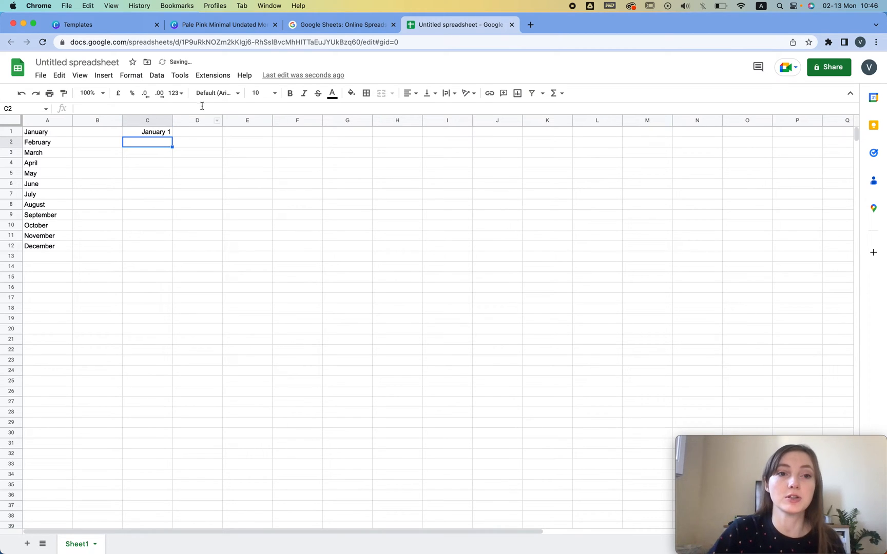
pyautogui.write('Janaury')
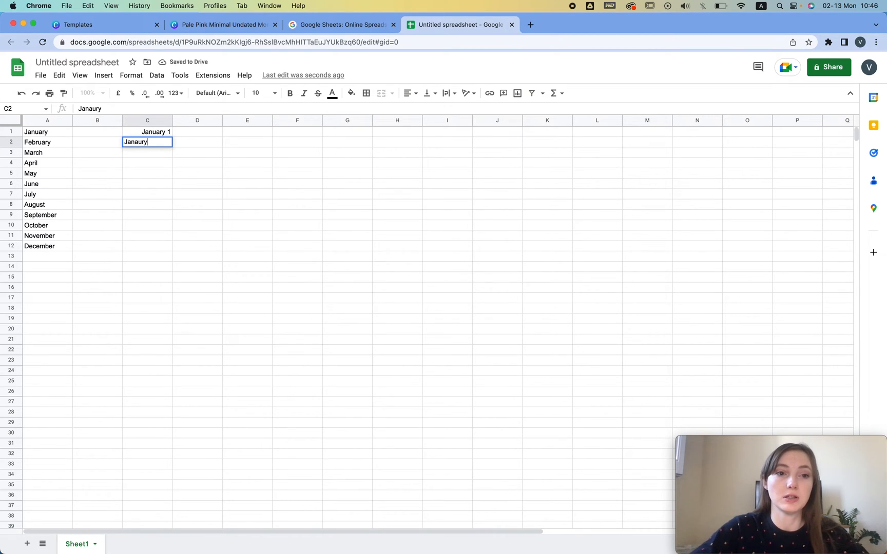
pyautogui.write('January 2')
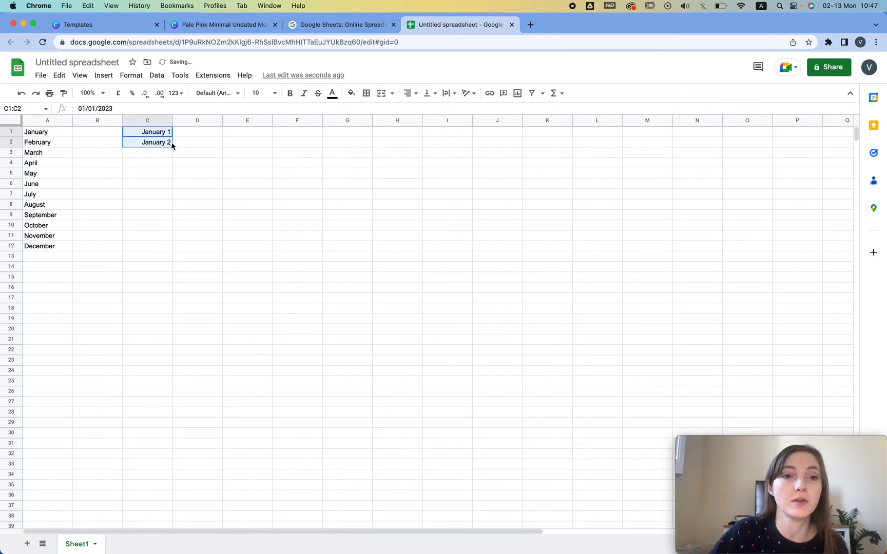
pyautogui.moveTo(170, 146); pyautogui.dragTo(170, 350)
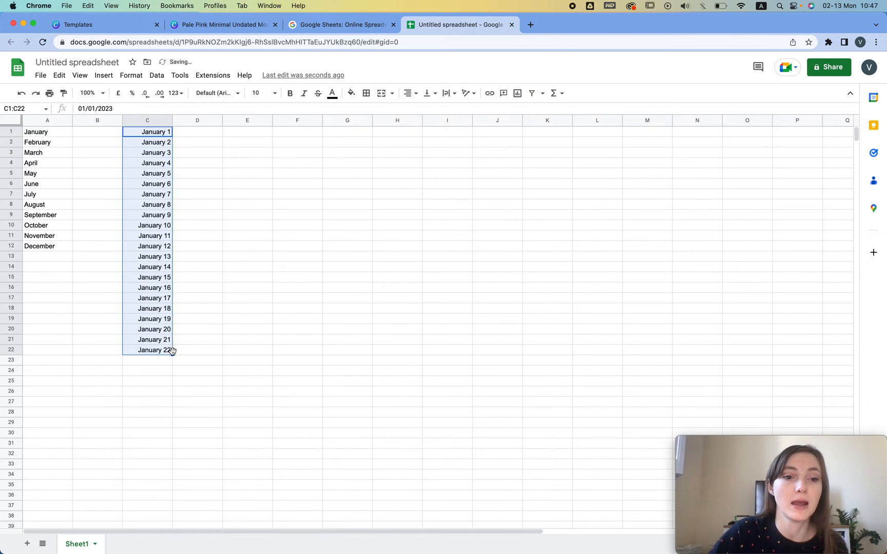
pyautogui.moveTo(172, 350); pyautogui.dragTo(172, 443)
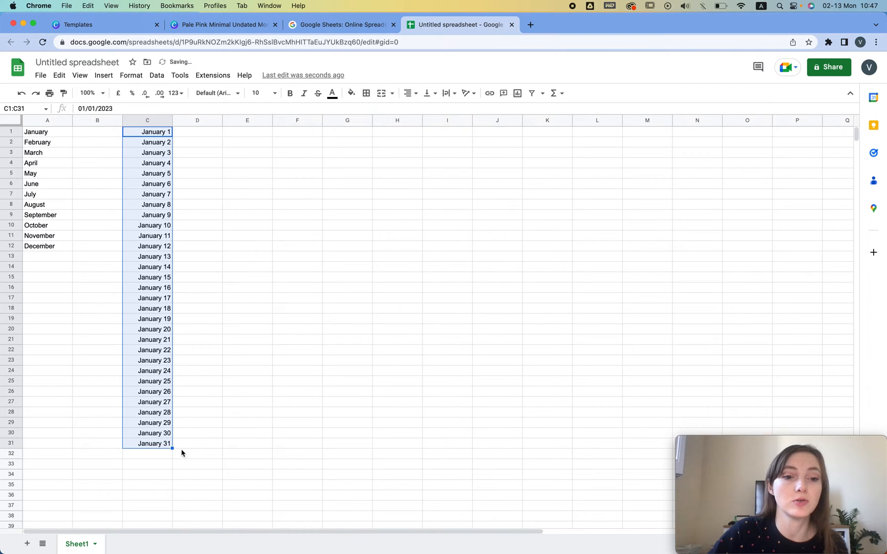
# Step: Delete the date column, insert a Month heading row above January, and select the twelve months
pyautogui.press('Delete')
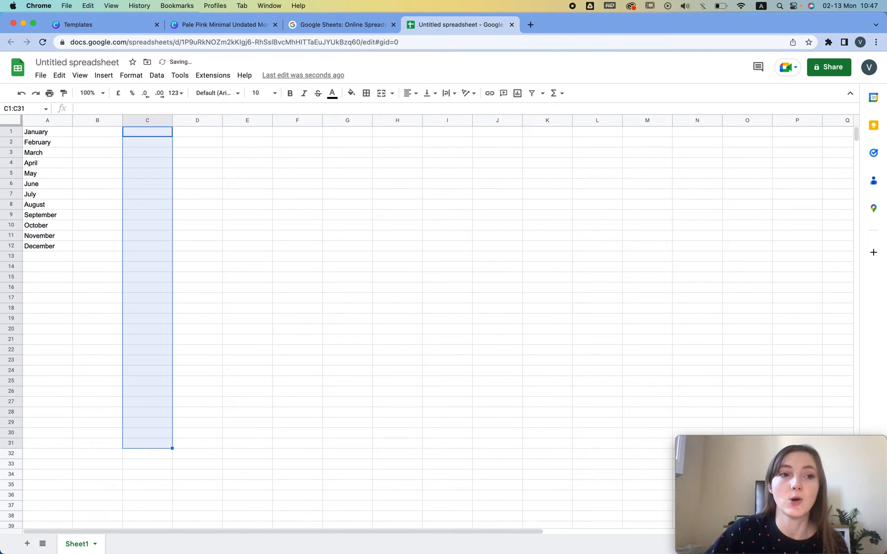
pyautogui.click(47, 131)
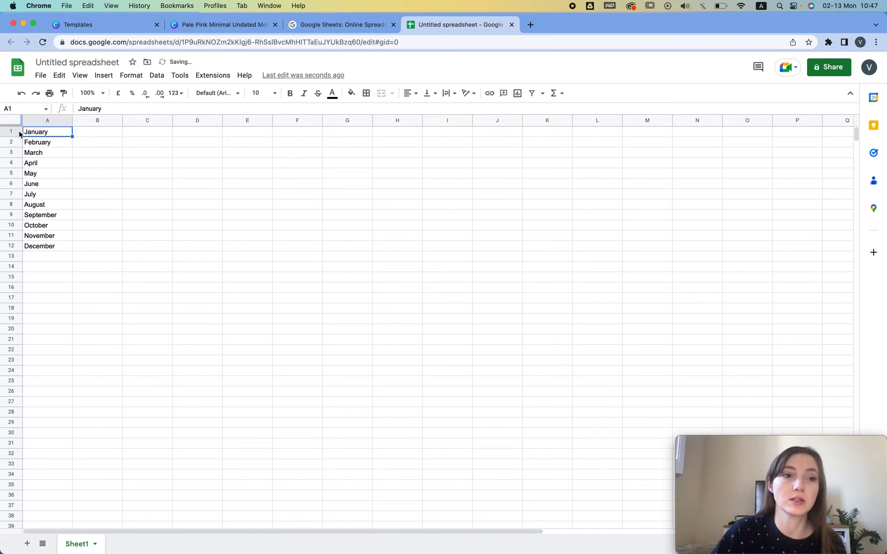
pyautogui.rightClick(11, 131)
pyautogui.write('Mon')
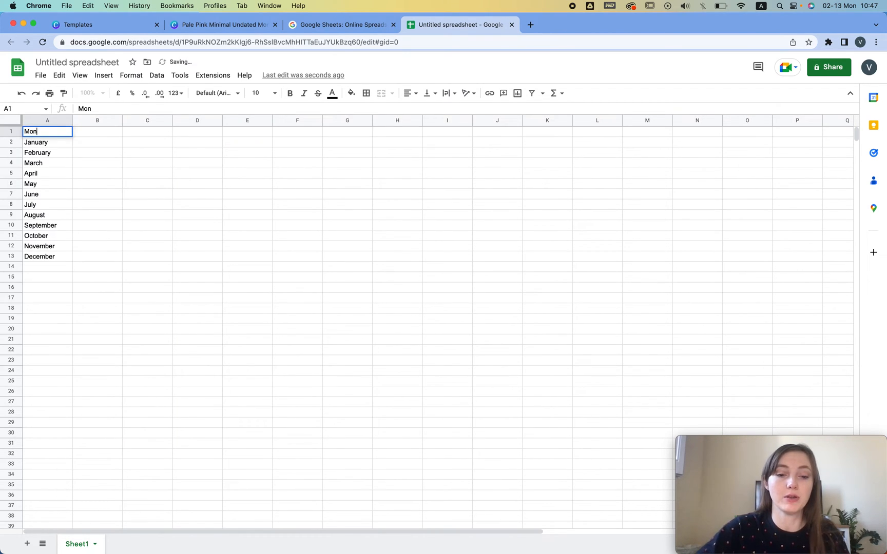
pyautogui.click(47, 120)
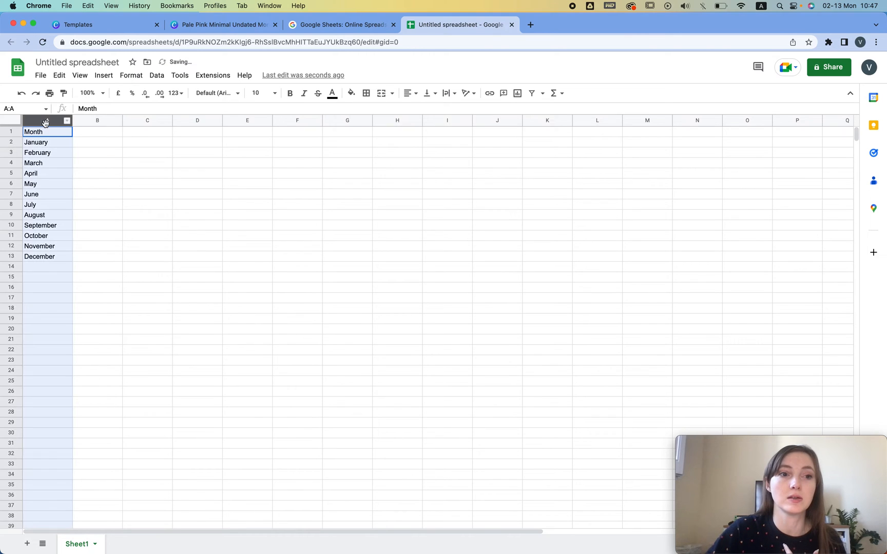
pyautogui.click(47, 131)
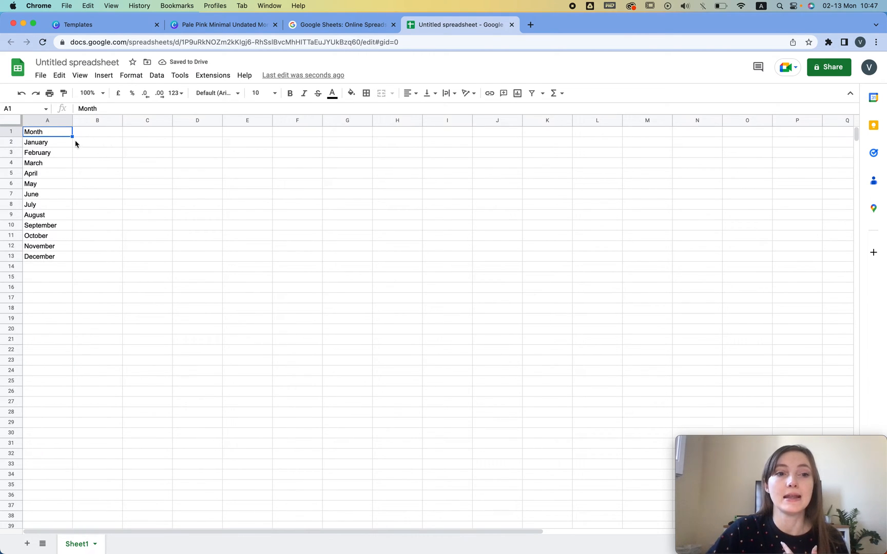
pyautogui.moveTo(47, 142); pyautogui.dragTo(60, 266)
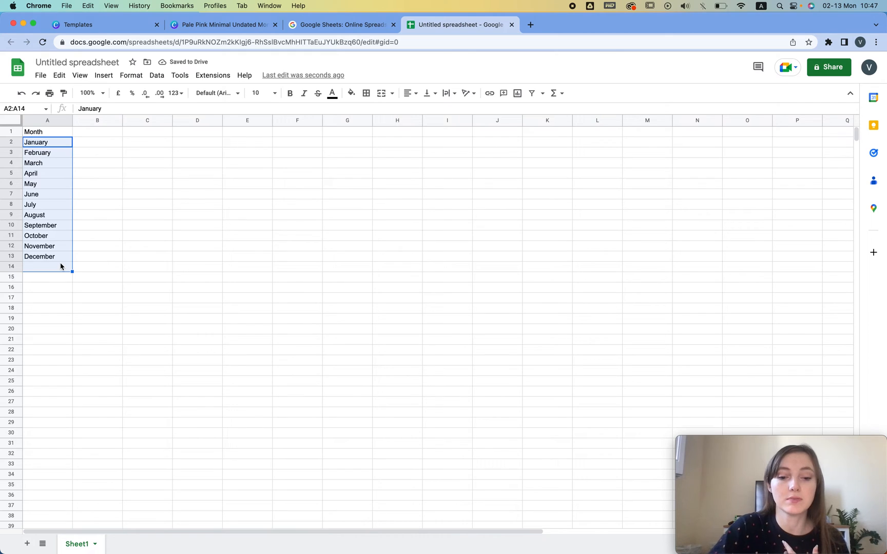
pyautogui.click(77, 62)
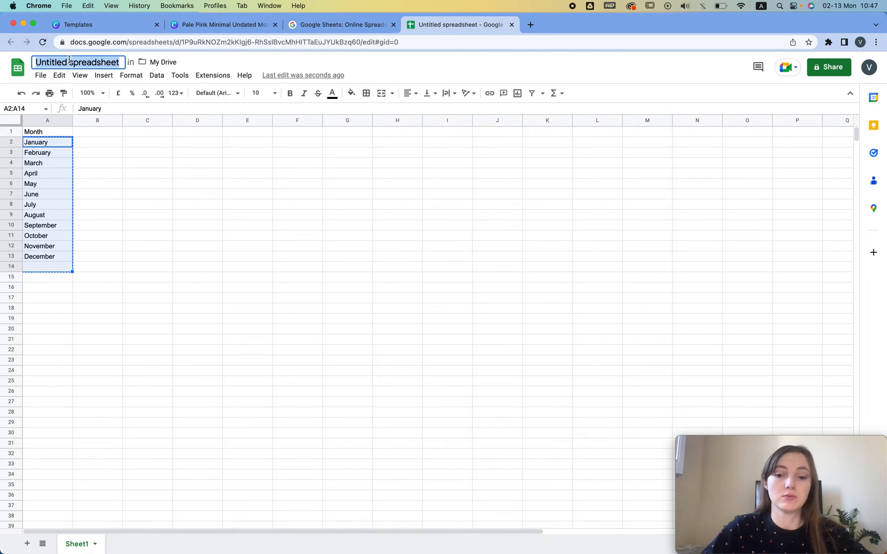
# Step: Download the renamed month spreadsheet as month - Sheet1.csv
pyautogui.click(40, 75)
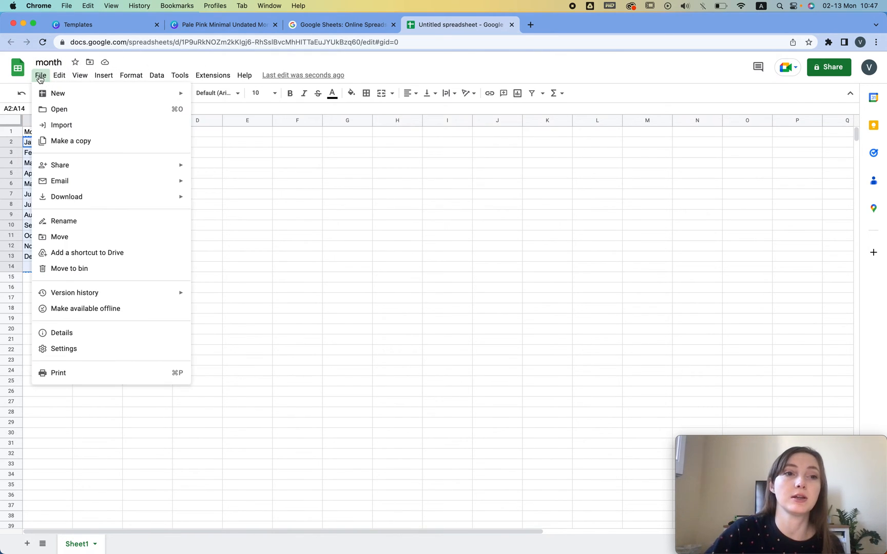
pyautogui.click(66, 196)
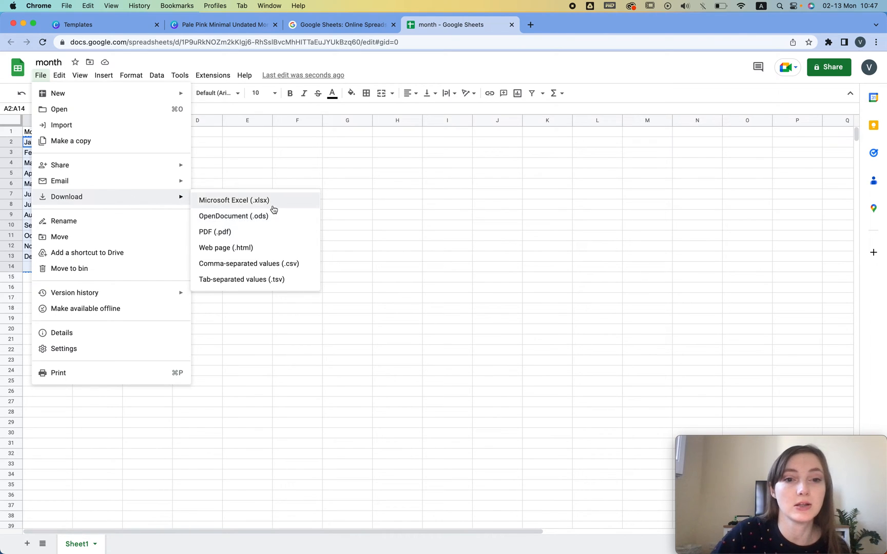
pyautogui.moveTo(271, 271)
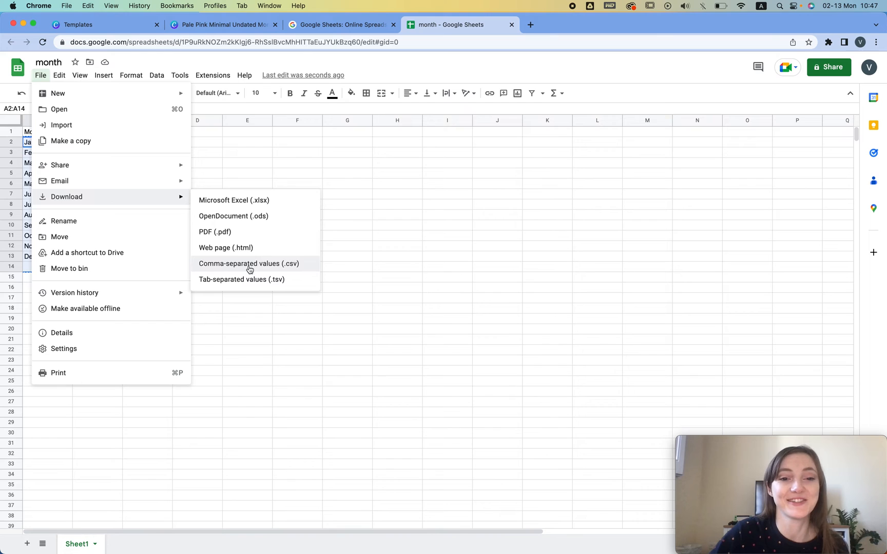
pyautogui.click(249, 263)
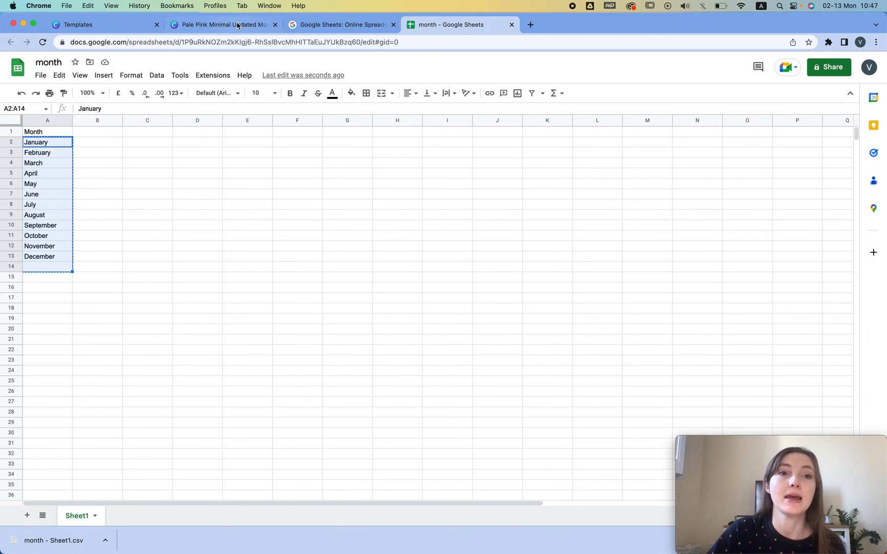
# Step: Back in the planner design, find and launch the Bulk create app
pyautogui.click(221, 25)
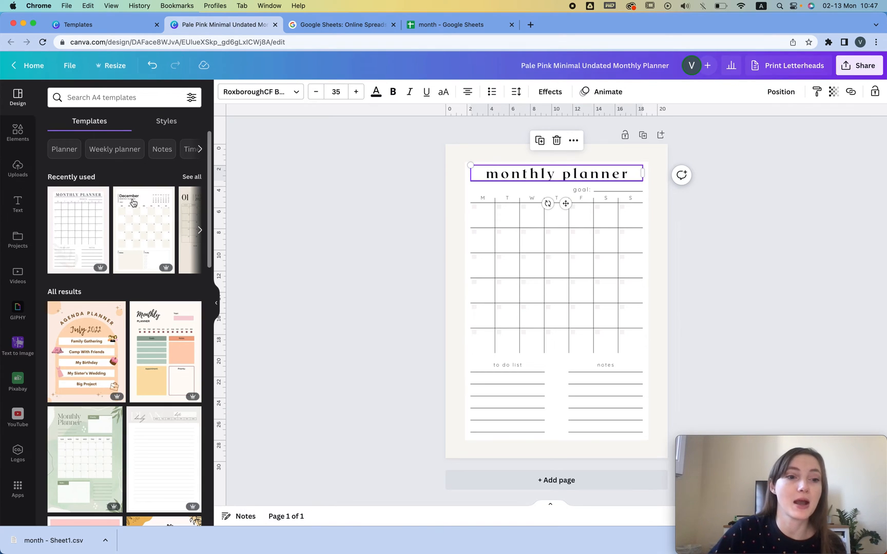
pyautogui.click(17, 490)
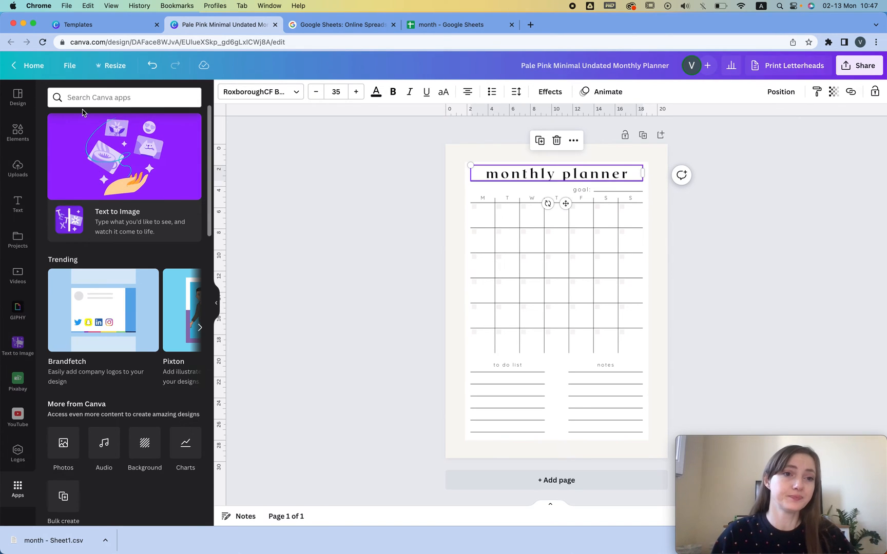
pyautogui.write('bulk')
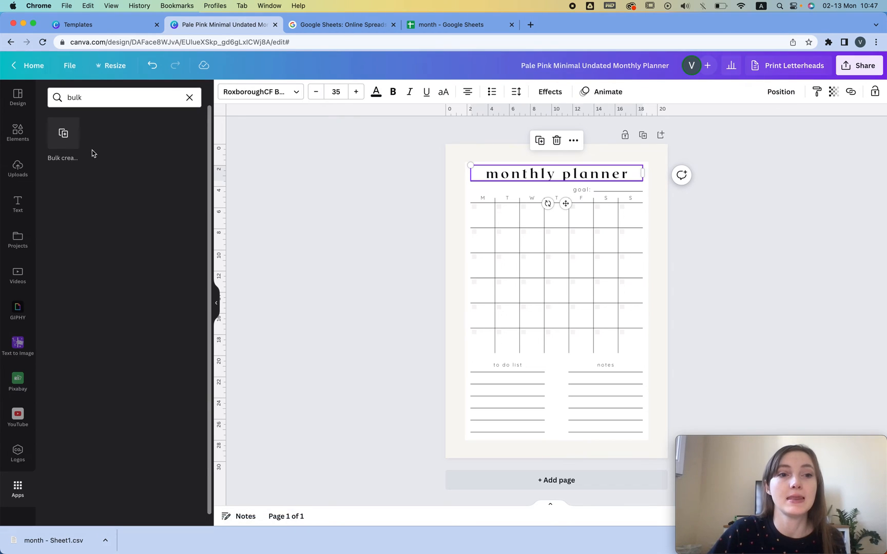
pyautogui.click(63, 141)
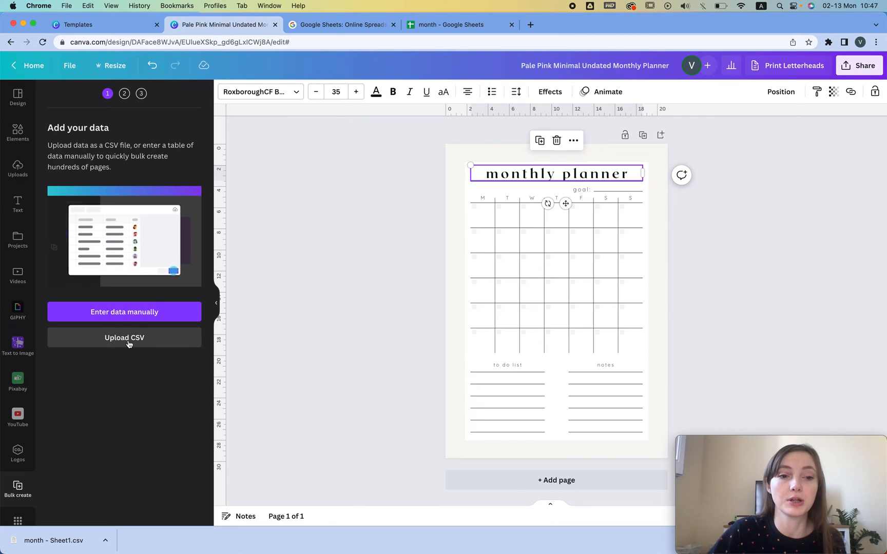
# Step: Upload month - Sheet1.csv so the Month data field is detected
pyautogui.click(125, 338)
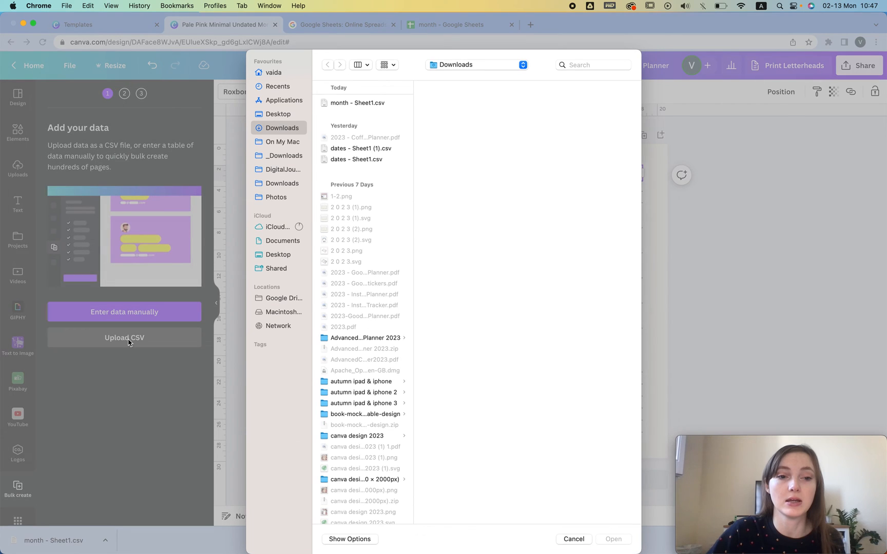
pyautogui.click(358, 103)
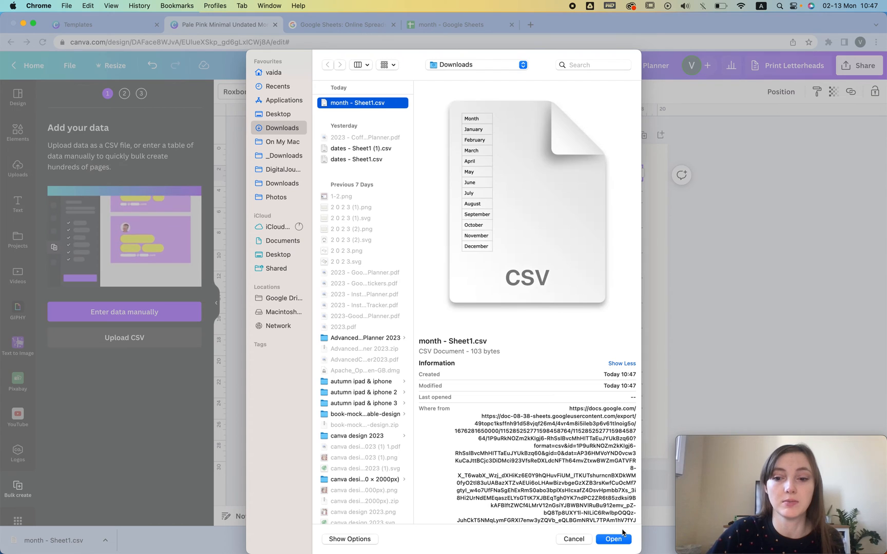
pyautogui.click(613, 539)
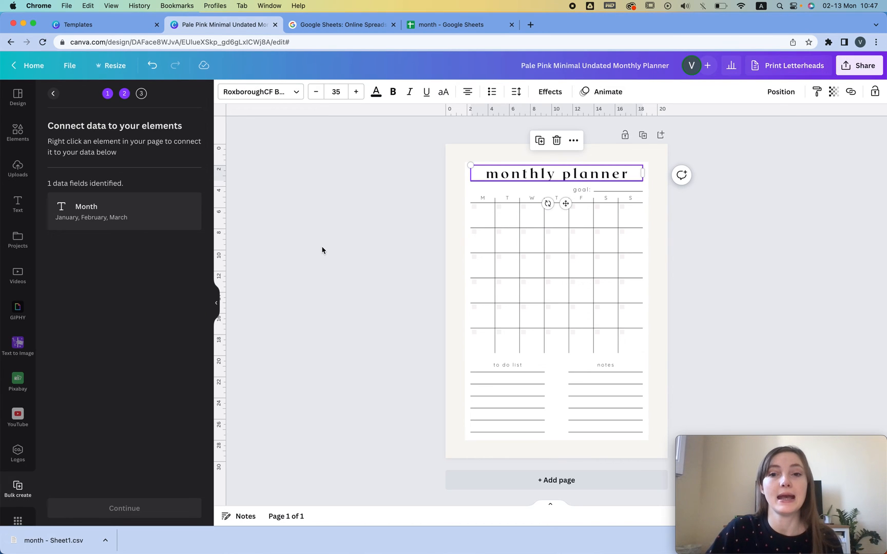
pyautogui.moveTo(583, 184)
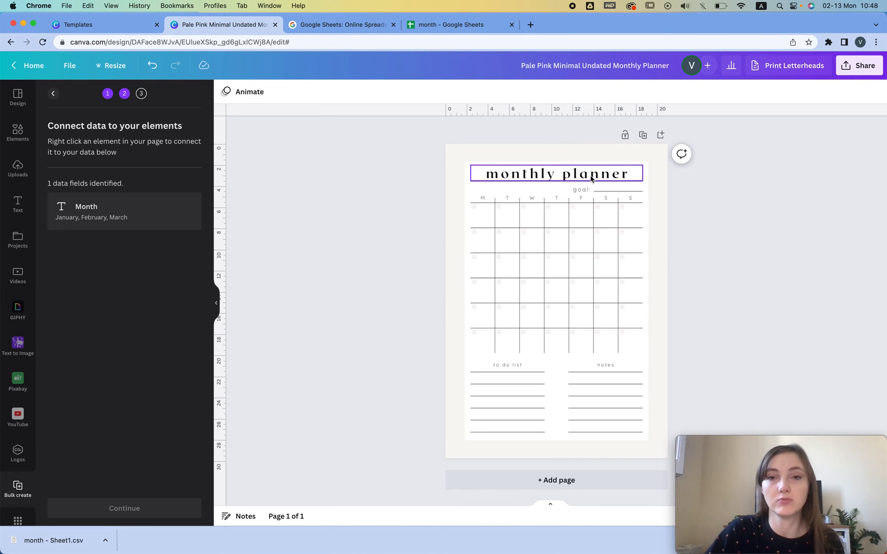
# Step: Connect the planner title to the Month data field
pyautogui.click(576, 174)
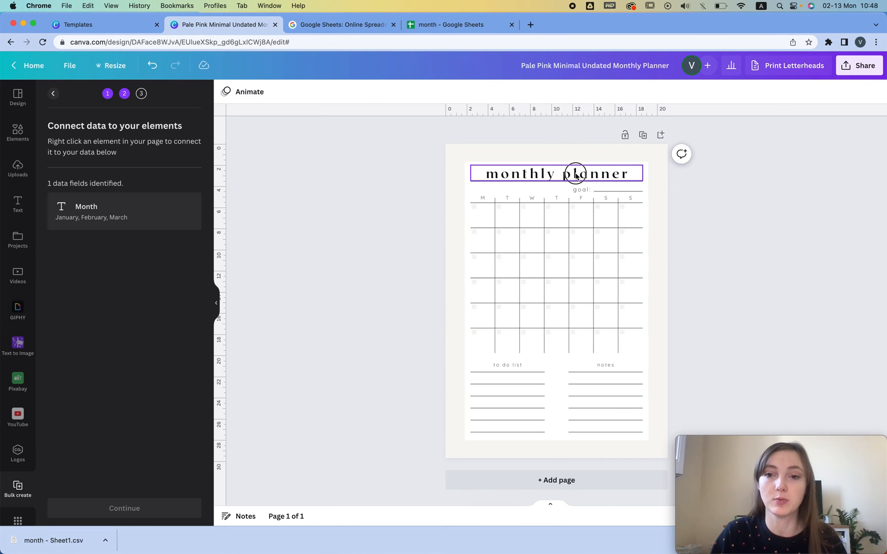
pyautogui.rightClick(575, 174)
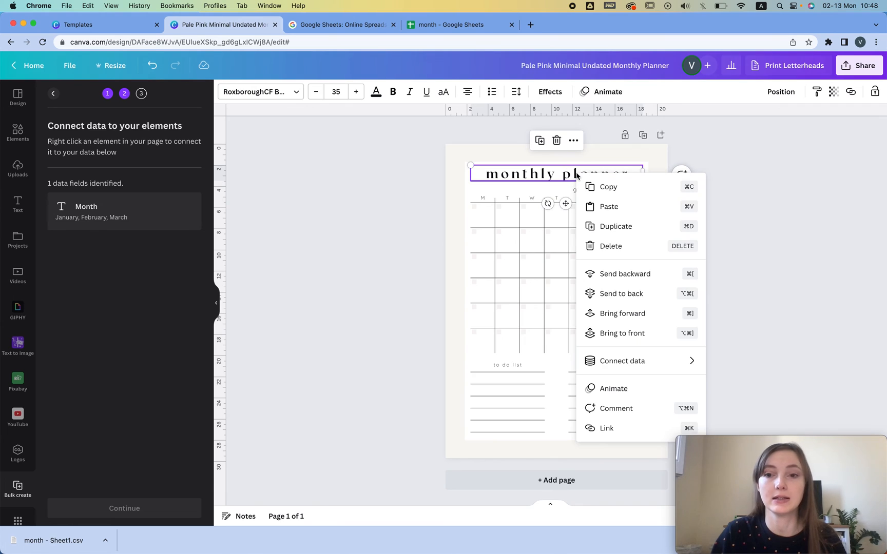
pyautogui.click(621, 362)
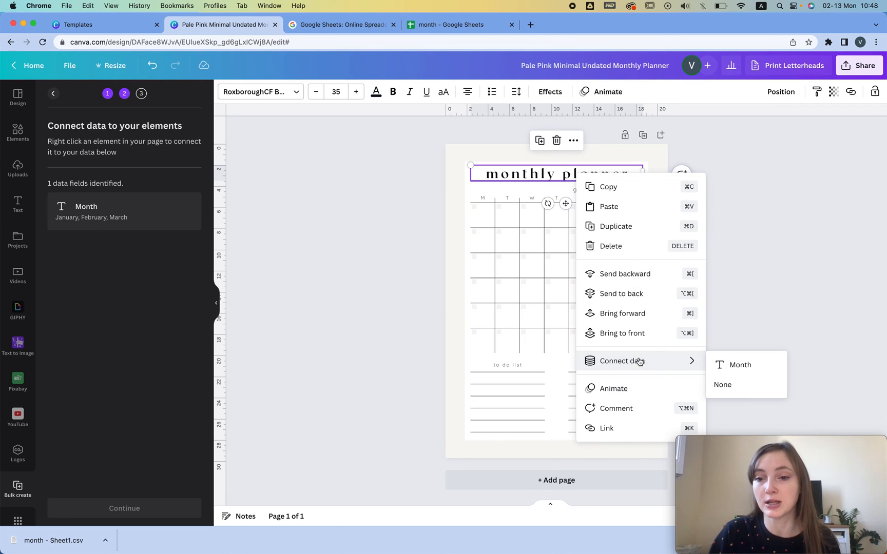
pyautogui.click(740, 365)
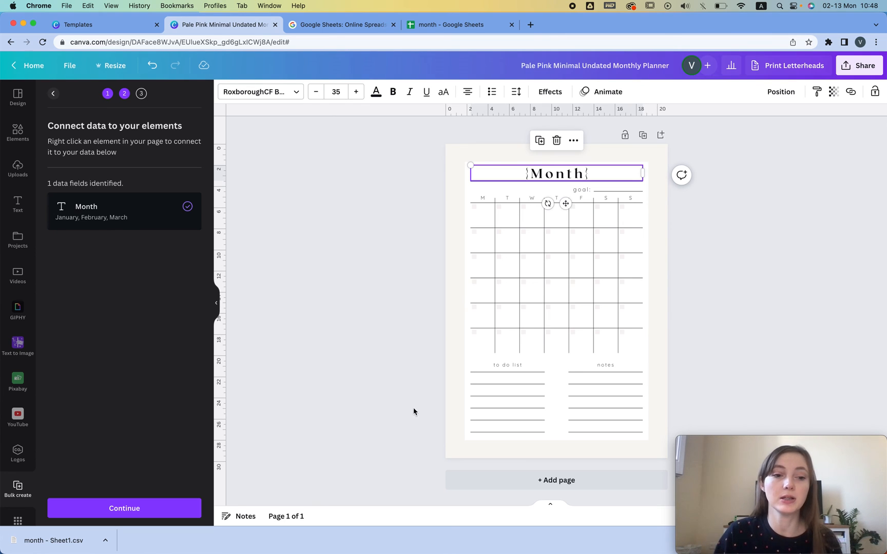
# Step: Continue and generate the twelve month pages
pyautogui.click(124, 508)
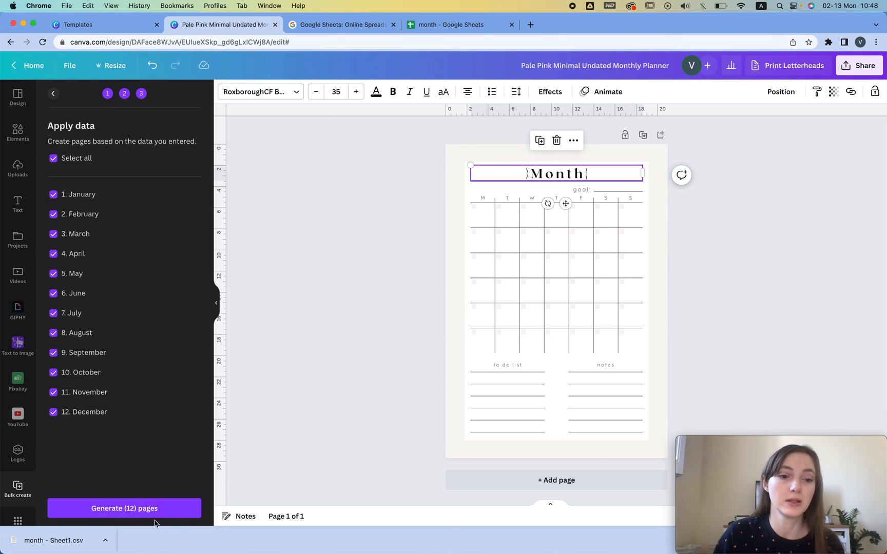
pyautogui.click(124, 508)
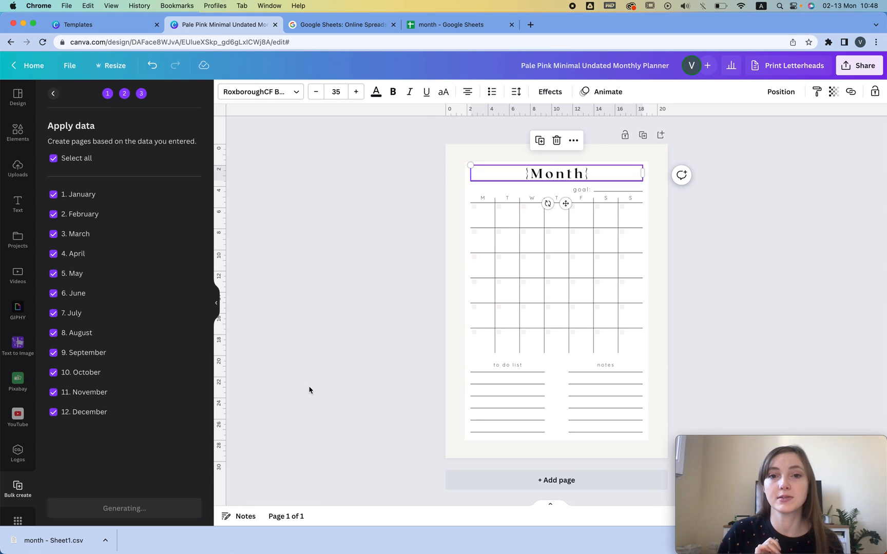